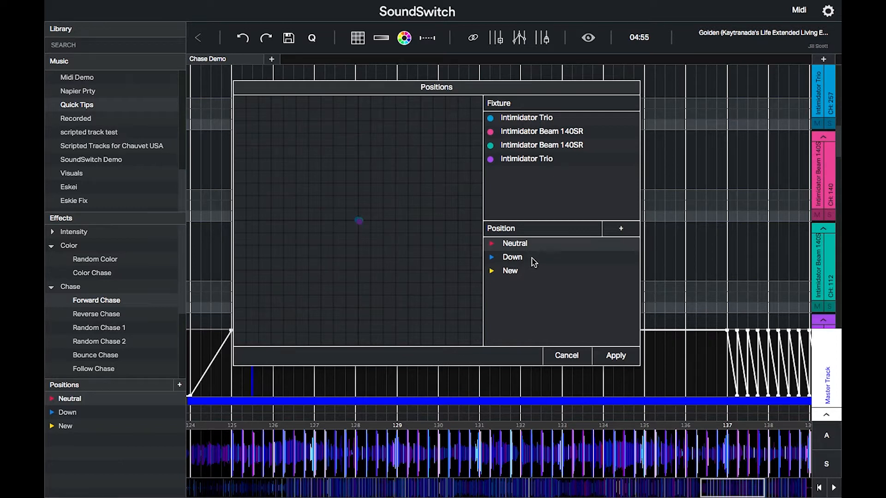
Aim the Down position lower on the pan/tilt grid and confirm the Positions dialog
{"action": "left_click", "coordinate": [526, 158]}
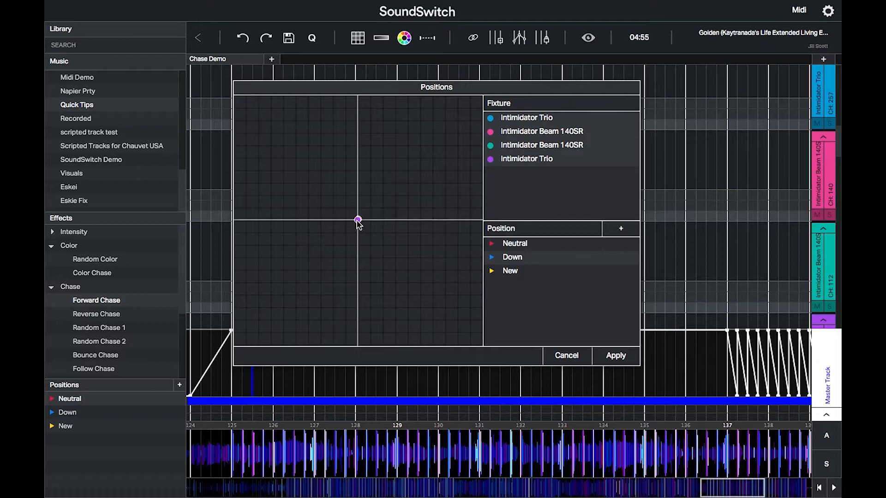
{"action": "left_click_drag", "start_coordinate": [357, 220], "coordinate": [321, 136]}
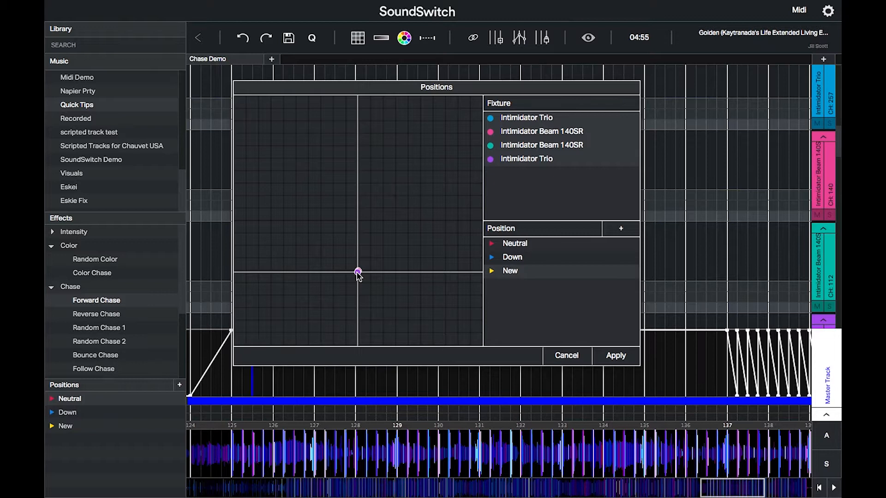
{"action": "left_click", "coordinate": [615, 356]}
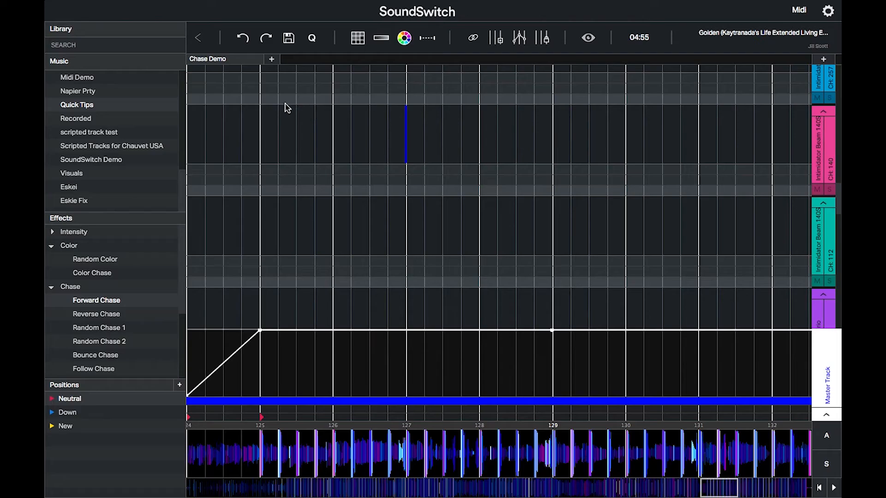
Lay a position override across a span of beats on the fixture lanes
{"action": "left_click_drag", "start_coordinate": [260, 99], "coordinate": [551, 99]}
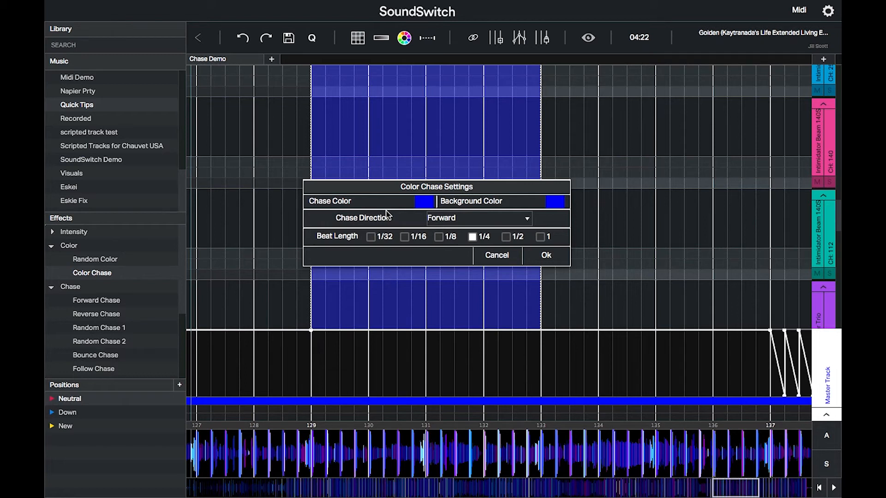
Make the chase colour white on blue background, forward, 1/4 beat, over beats 129–133
{"action": "left_click", "coordinate": [422, 201]}
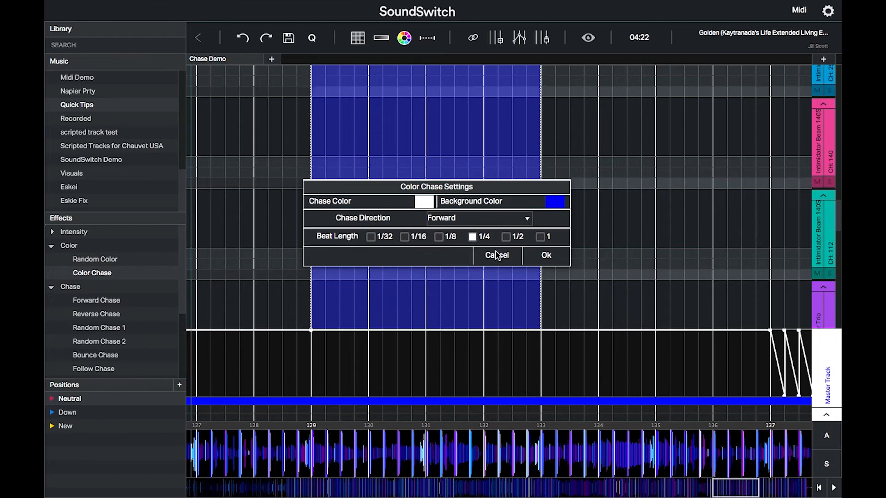
{"action": "left_click", "coordinate": [546, 254]}
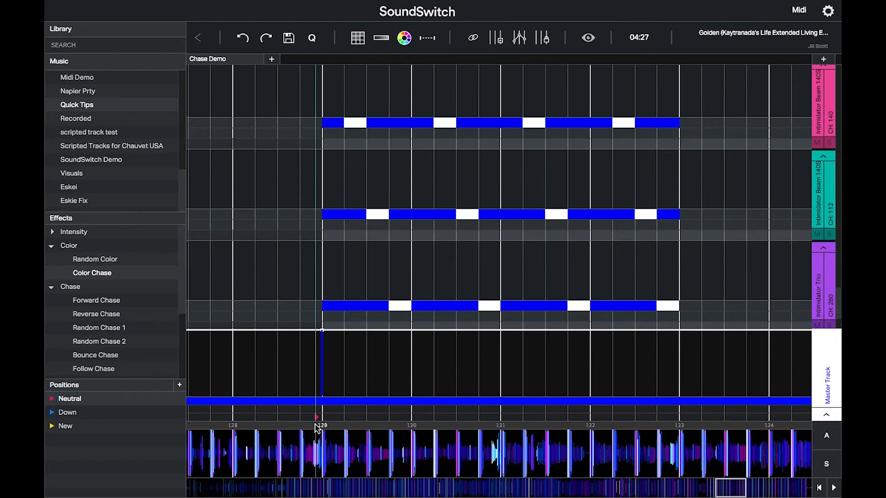
Rename the New position to 'Crossing Over' in the Positions editor
{"action": "left_click", "coordinate": [64, 426]}
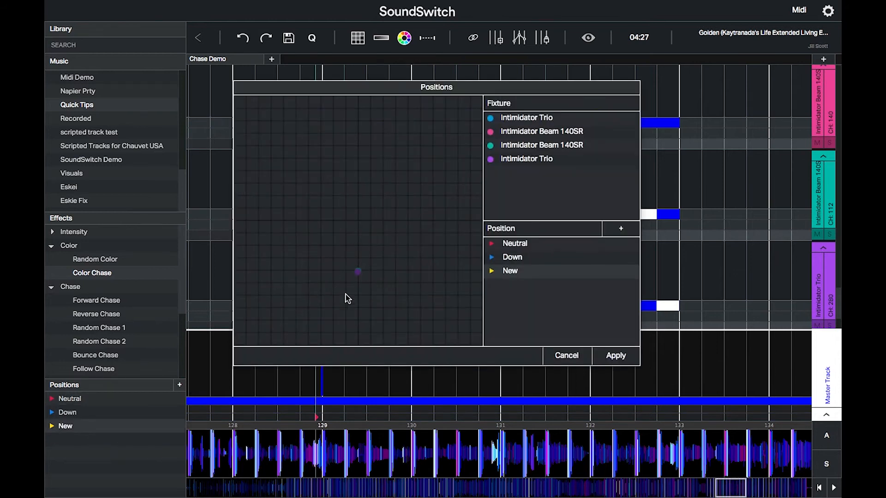
{"action": "double_click", "coordinate": [510, 271]}
{"action": "type", "text": "Crossing Ov"}
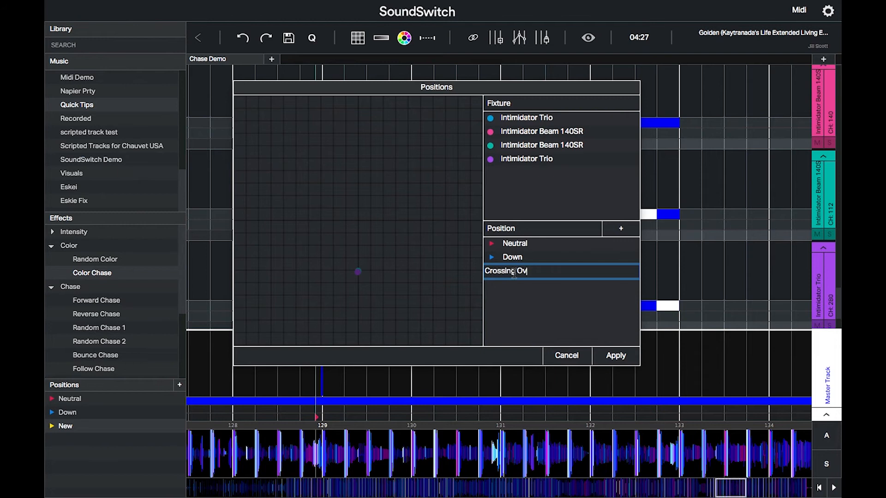
{"action": "left_click", "coordinate": [616, 356]}
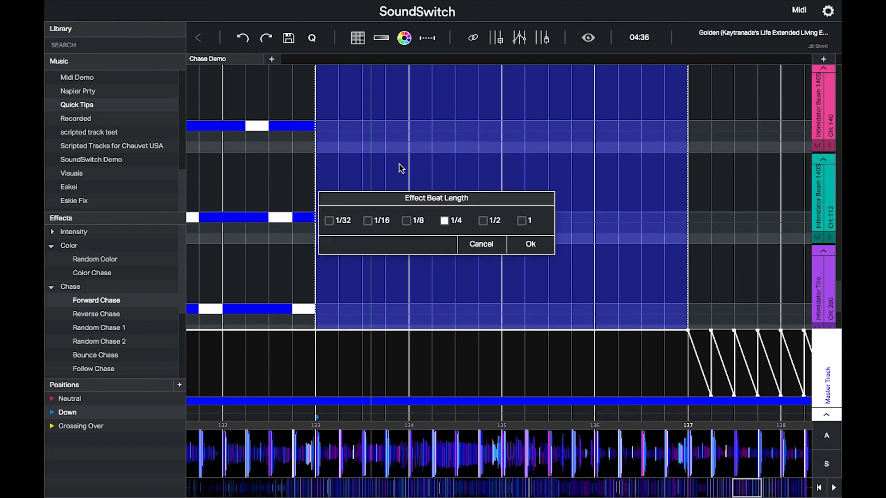
Confirm the Forward Chase at 1/4 beat length over beats 133–137
{"action": "left_click", "coordinate": [531, 243]}
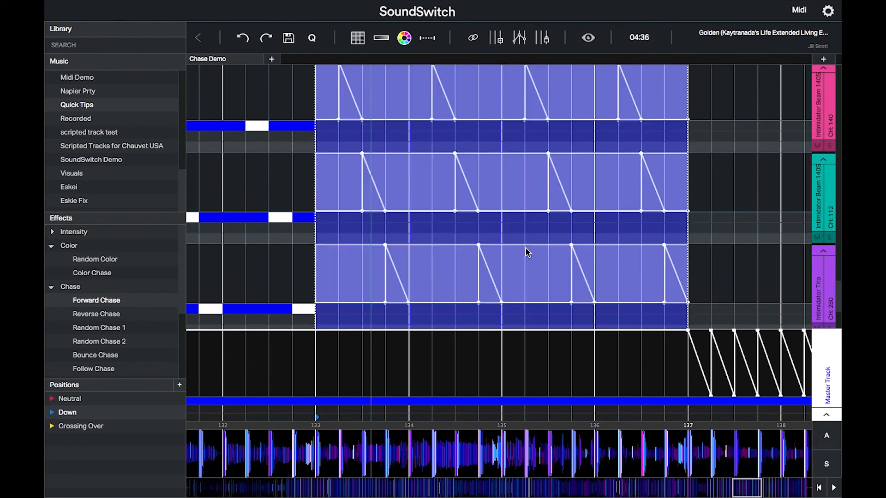